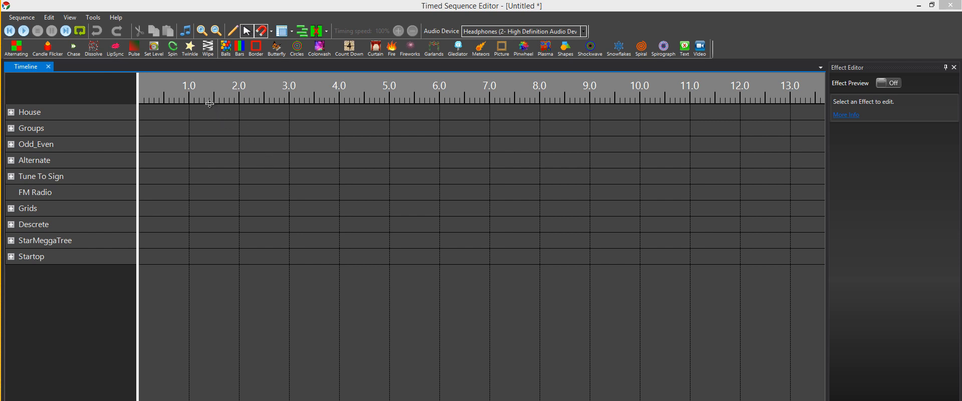
pyautogui.moveTo(184, 31)
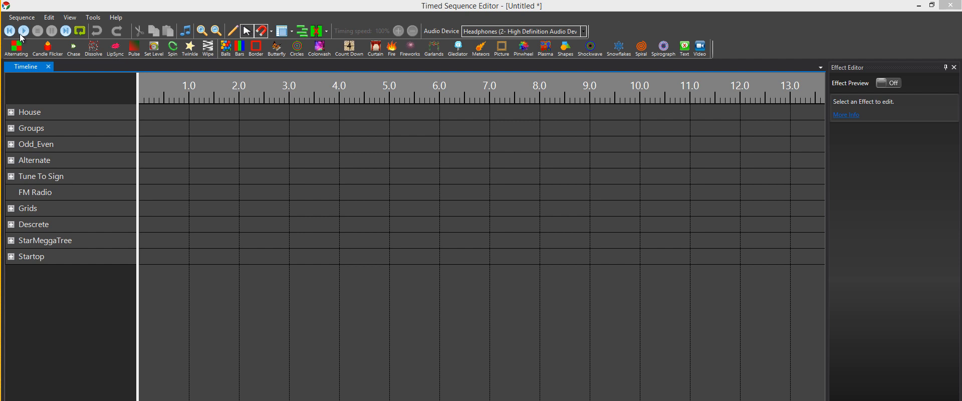
pyautogui.moveTo(285, 32)
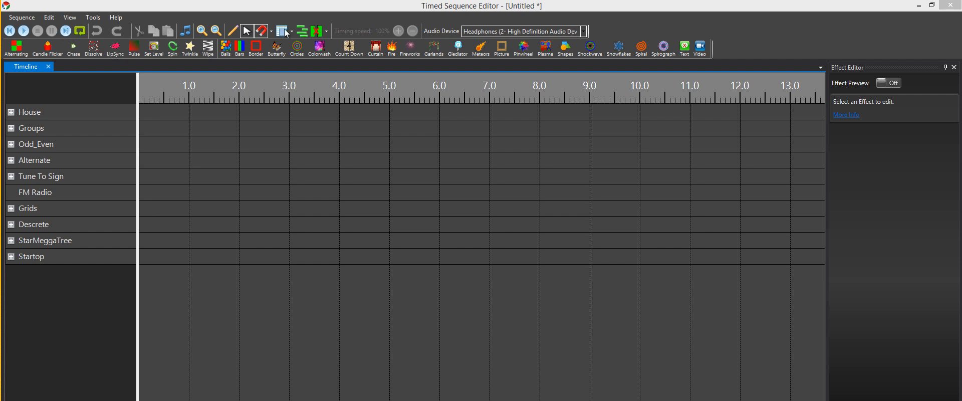
pyautogui.moveTo(359, 32)
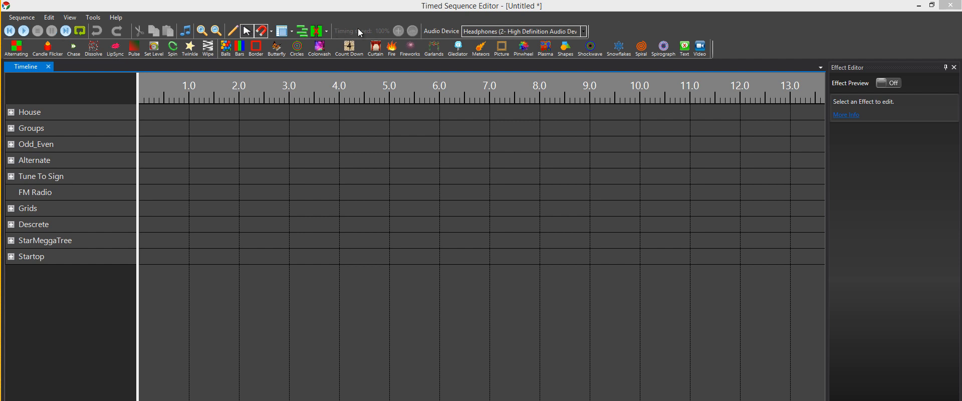
pyautogui.moveTo(298, 32)
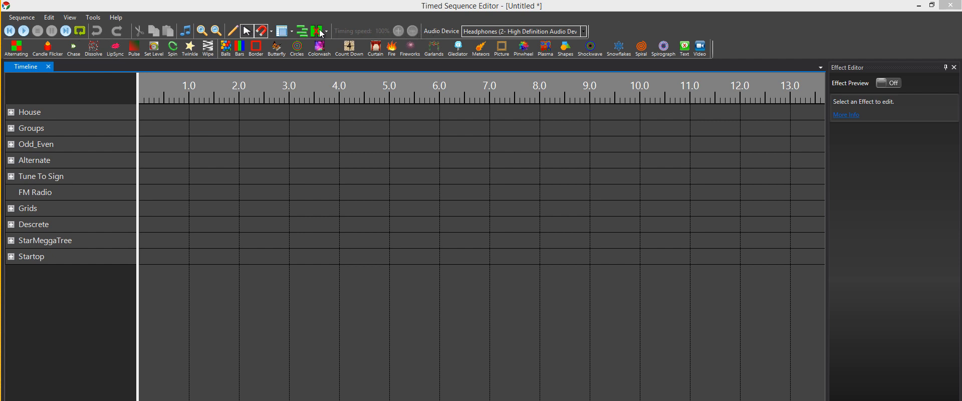
pyautogui.moveTo(16, 50)
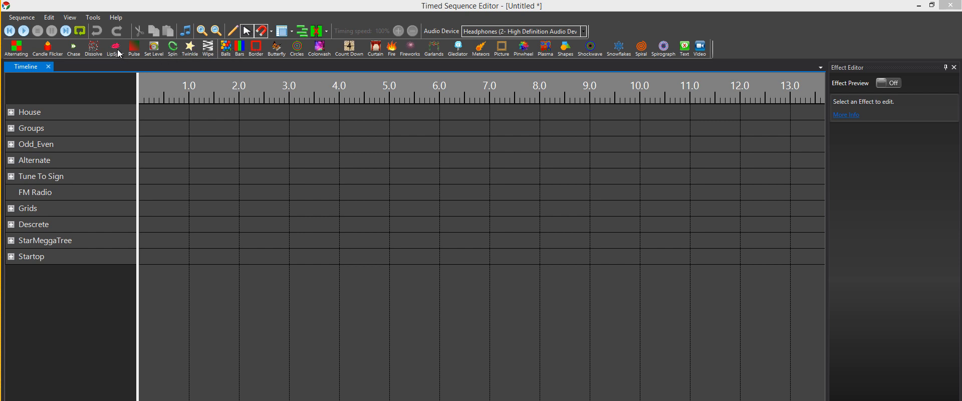
pyautogui.moveTo(49, 17)
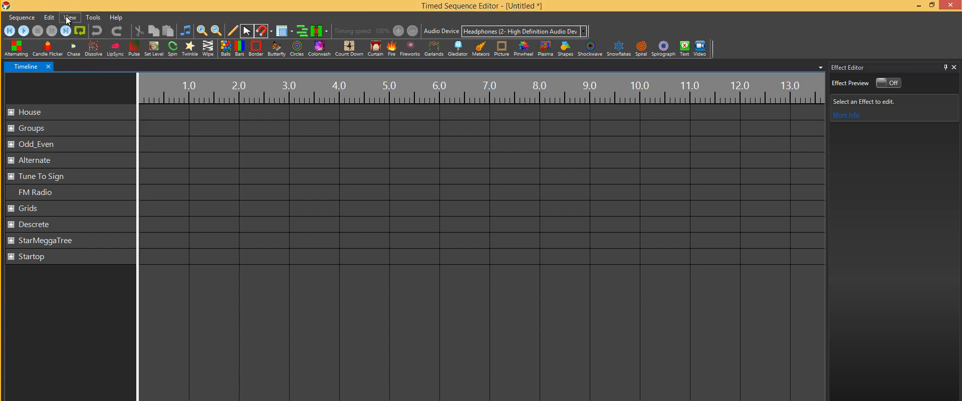
# - Hide the Fire effect from the effect shortcuts after browsing the full effects list
pyautogui.click(69, 17)
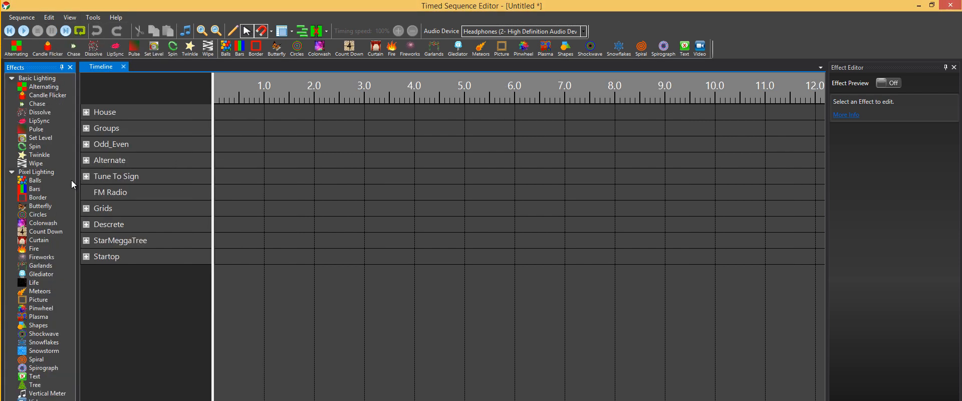
pyautogui.moveTo(60, 117)
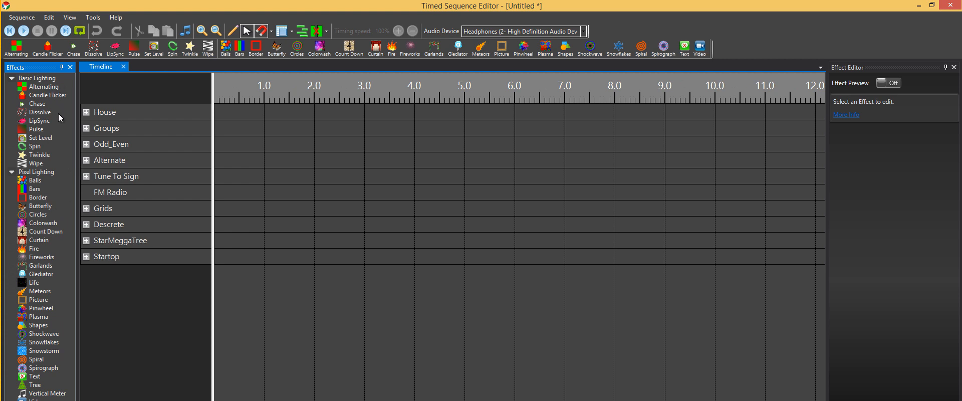
pyautogui.moveTo(75, 71)
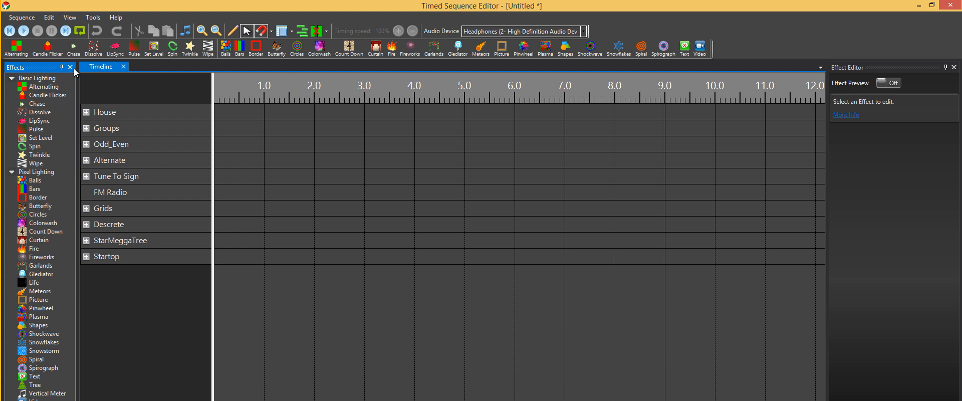
pyautogui.click(70, 68)
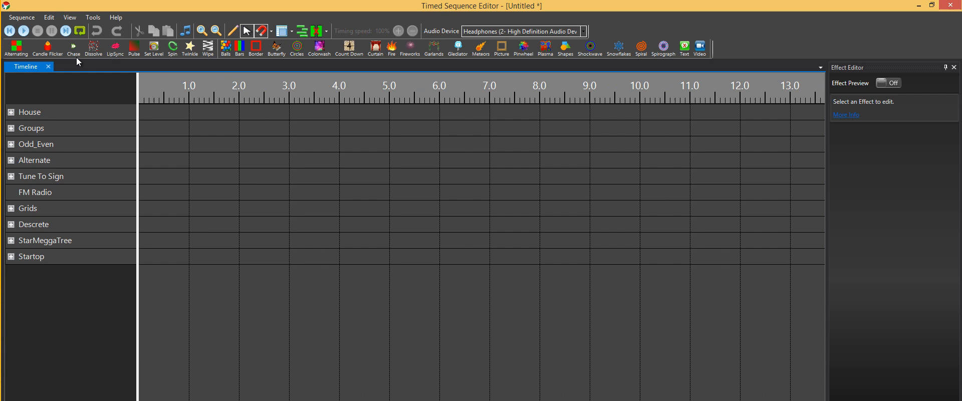
pyautogui.moveTo(230, 44)
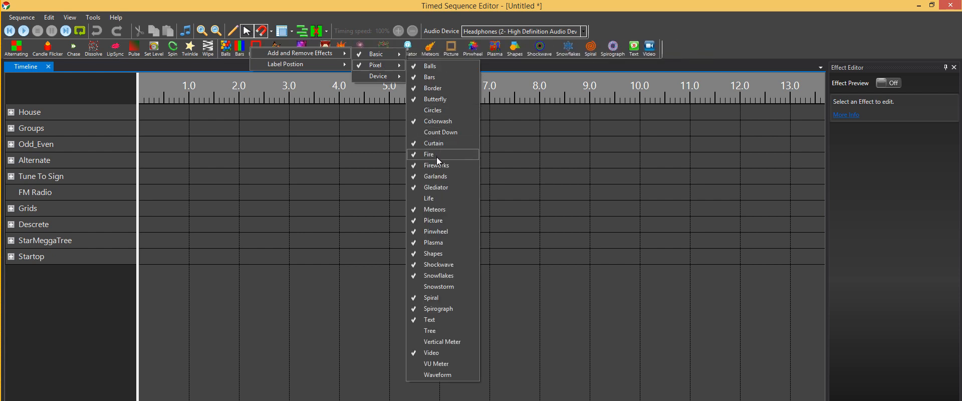
pyautogui.click(429, 154)
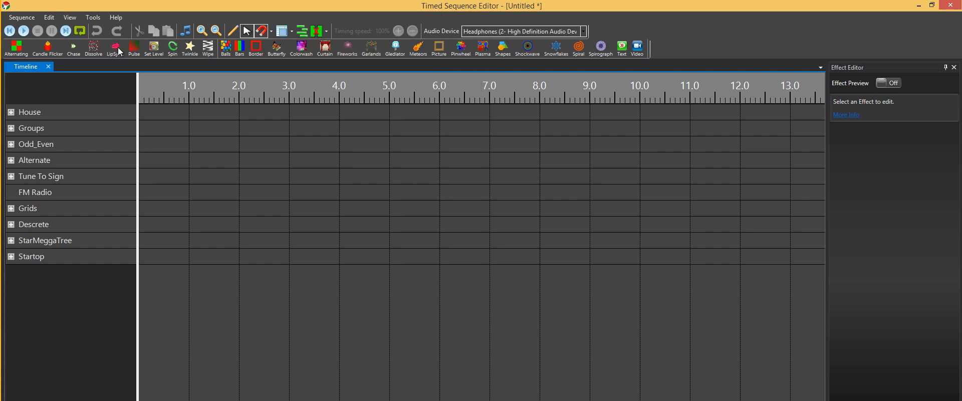
pyautogui.moveTo(493, 55)
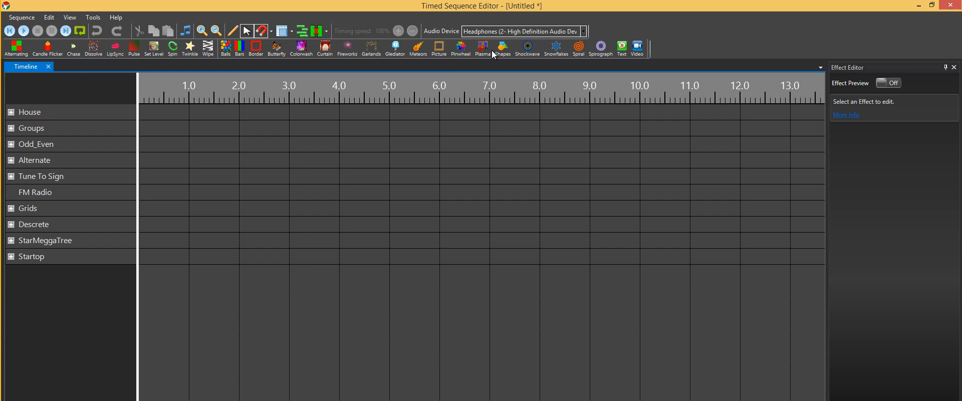
pyautogui.moveTo(317, 52)
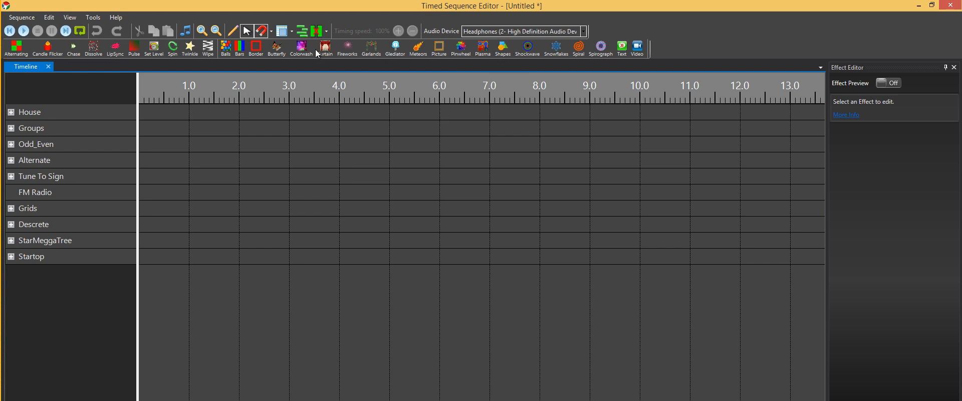
pyautogui.moveTo(222, 46)
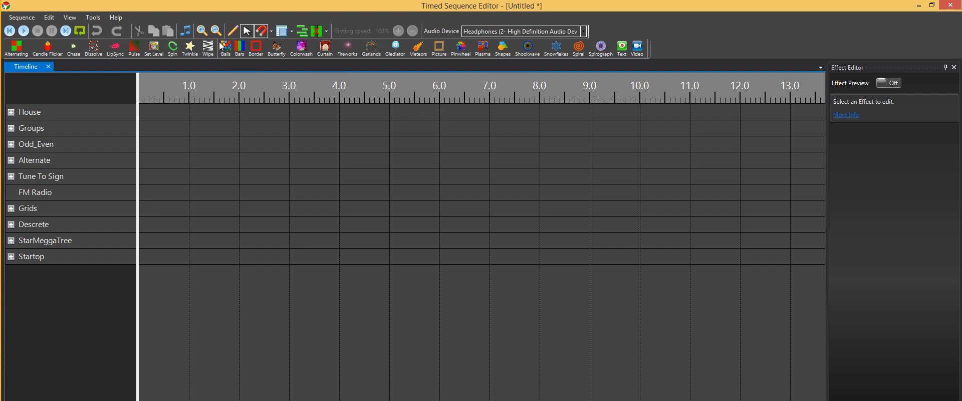
pyautogui.moveTo(339, 29)
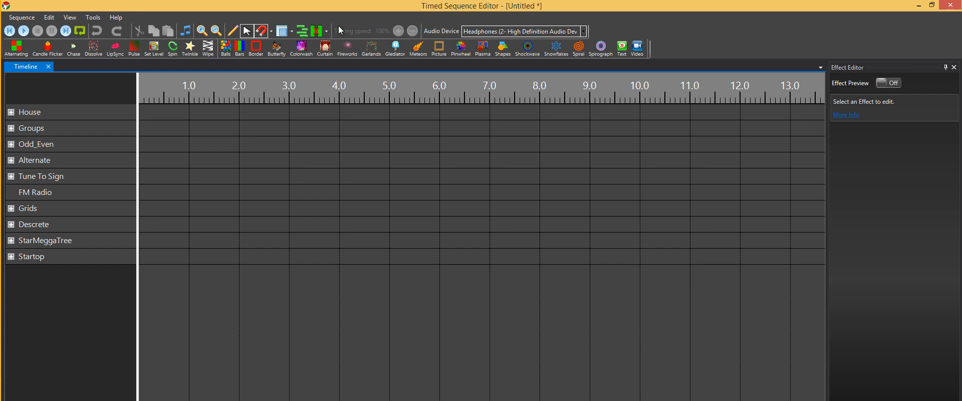
pyautogui.moveTo(269, 37)
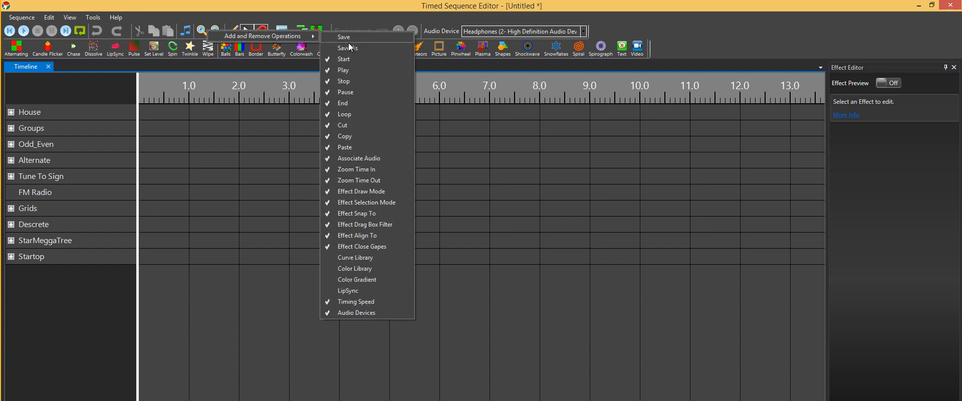
pyautogui.moveTo(348, 48)
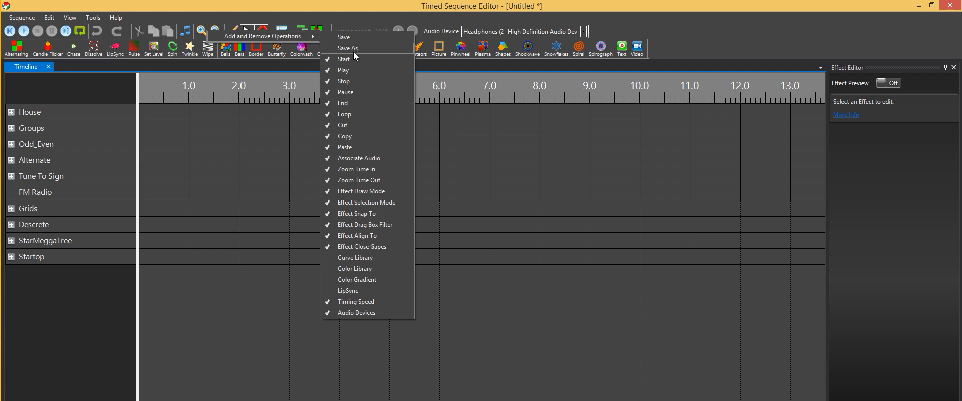
pyautogui.moveTo(352, 50)
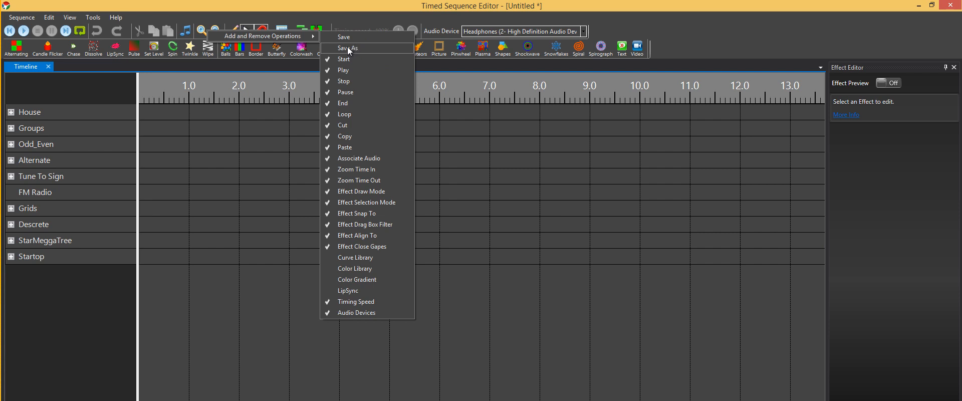
pyautogui.moveTo(344, 38)
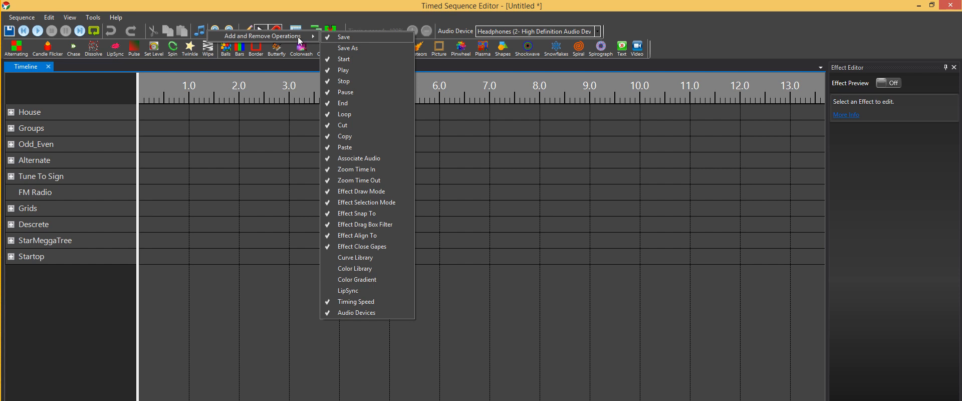
pyautogui.moveTo(341, 38)
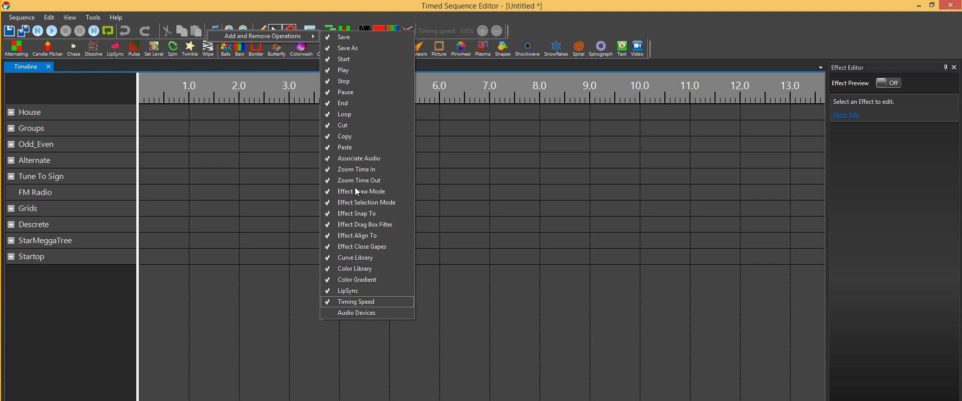
# - Remove the Timing Speed control from the main toolbar
pyautogui.click(356, 302)
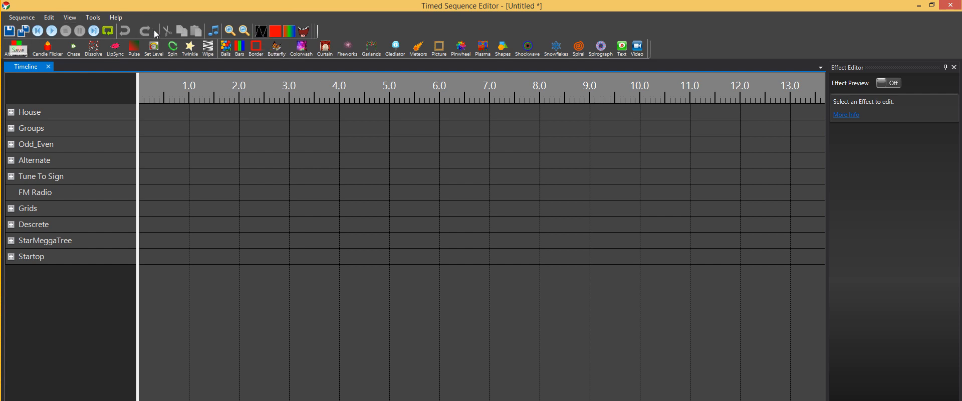
pyautogui.moveTo(267, 32)
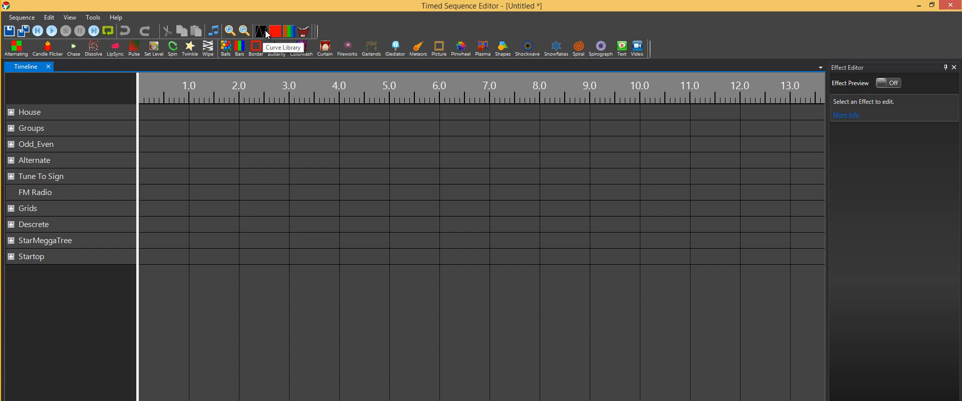
pyautogui.click(267, 31)
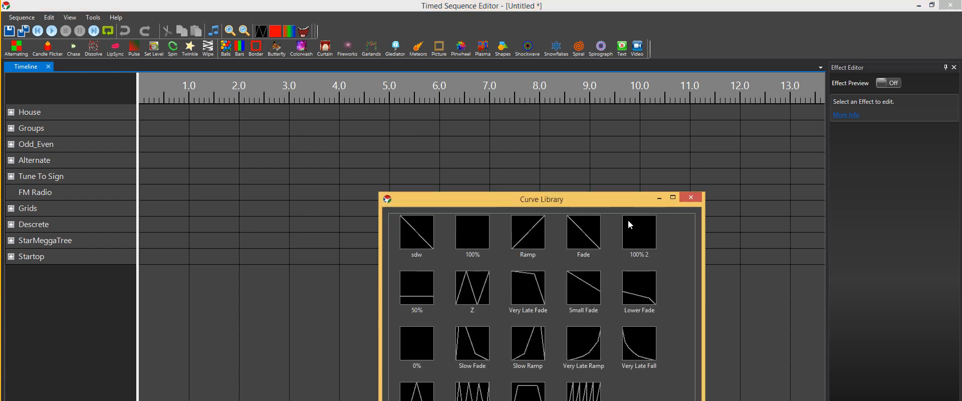
pyautogui.click(691, 197)
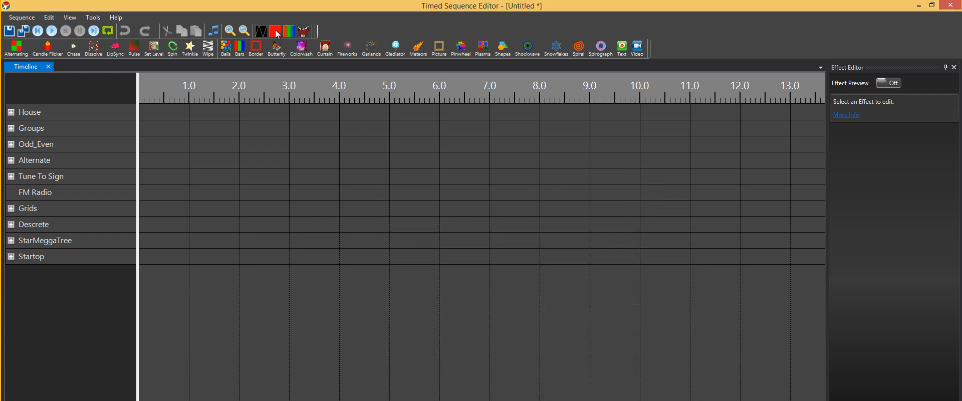
pyautogui.moveTo(287, 37)
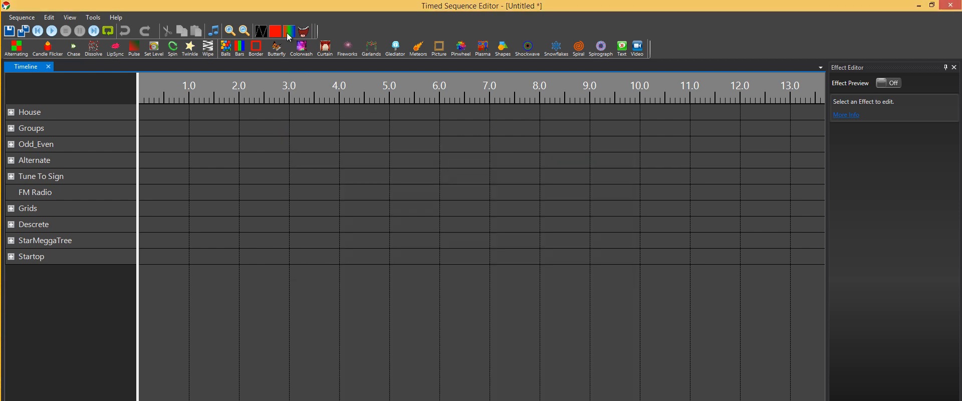
pyautogui.click(289, 31)
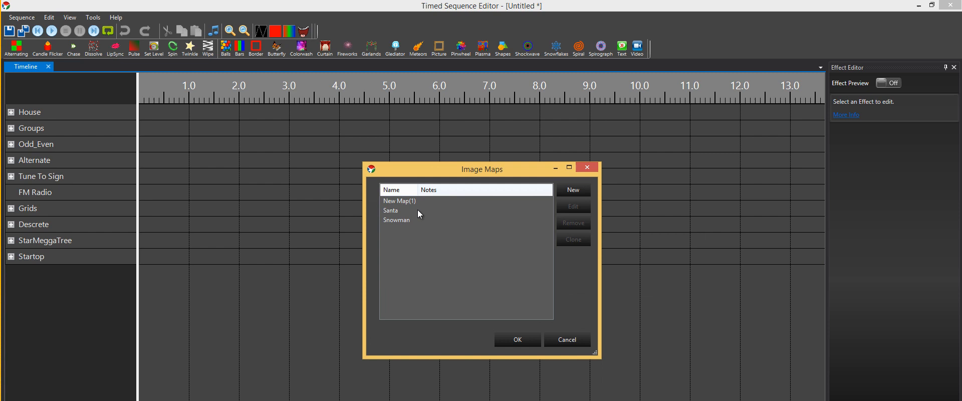
pyautogui.click(566, 339)
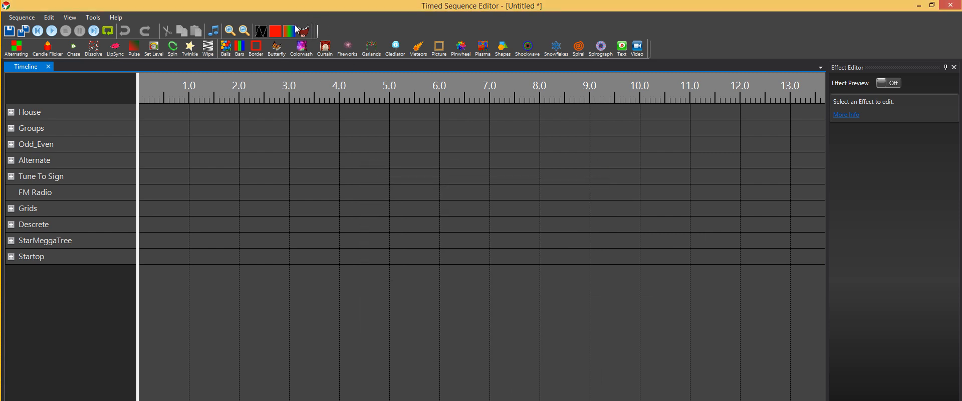
pyautogui.moveTo(183, 32)
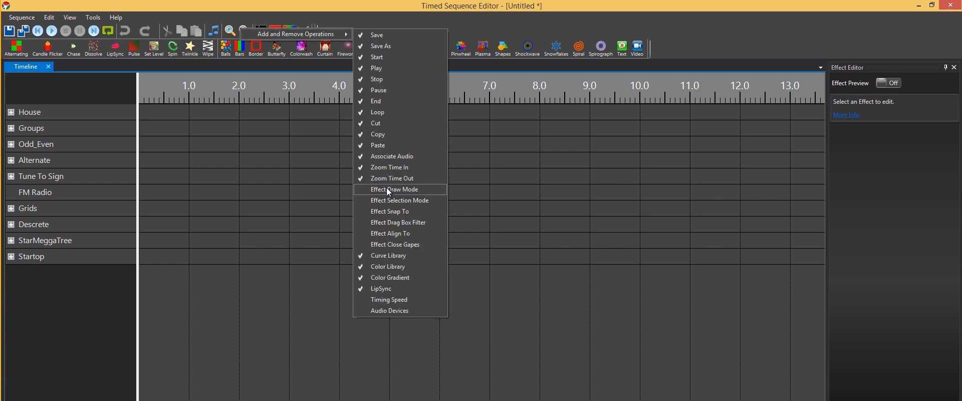
pyautogui.click(395, 189)
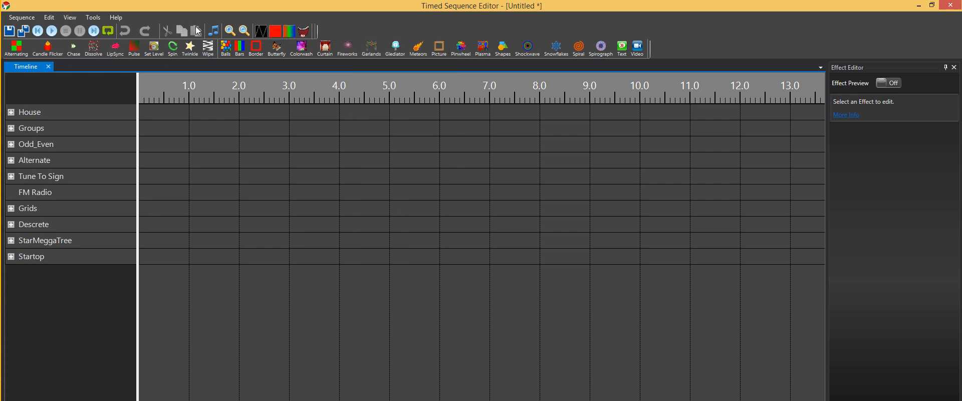
pyautogui.moveTo(222, 41)
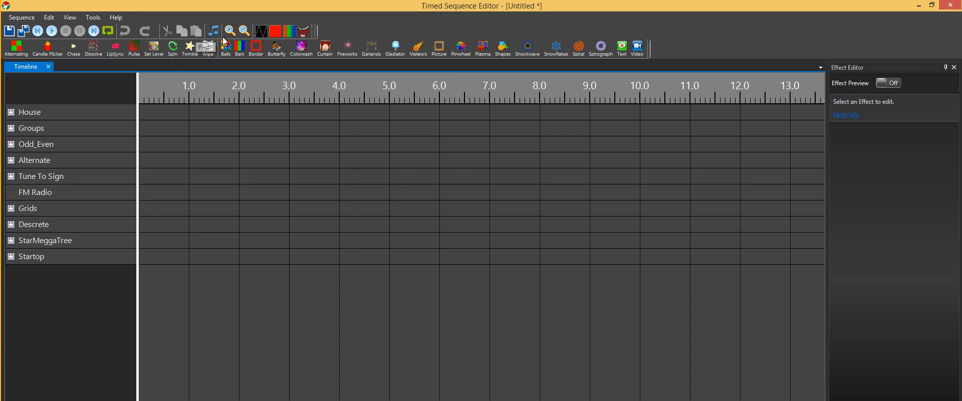
pyautogui.moveTo(272, 36)
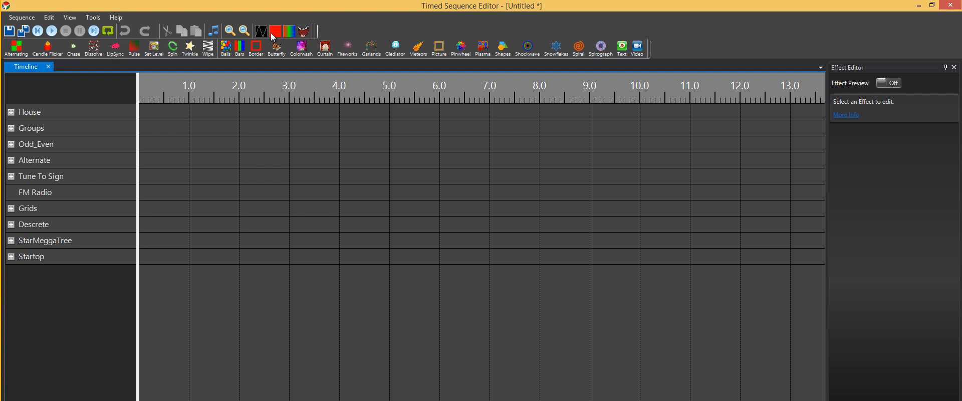
pyautogui.moveTo(530, 279)
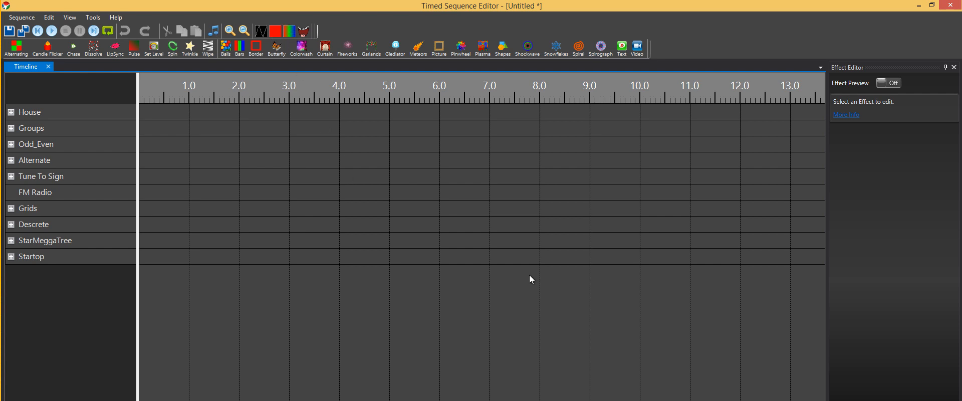